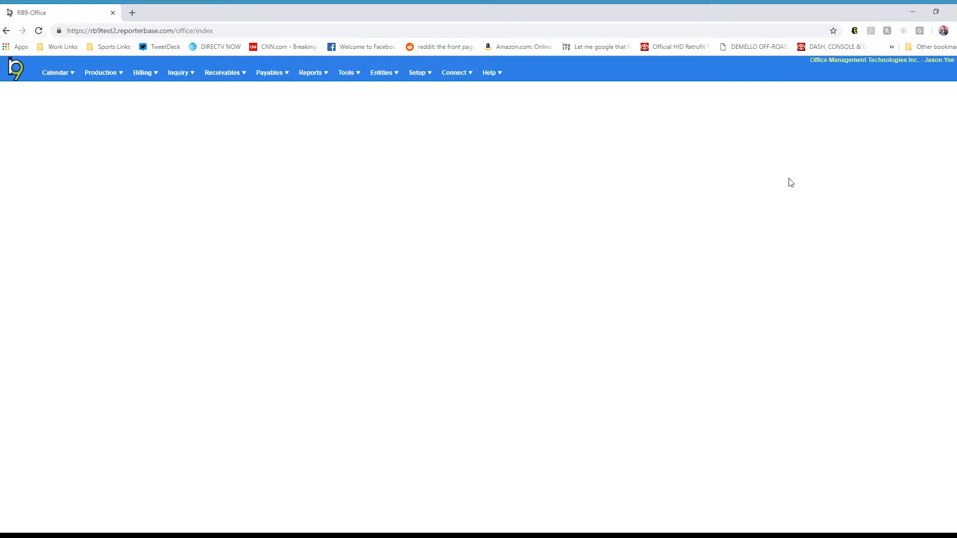
mouse_move(394, 78)
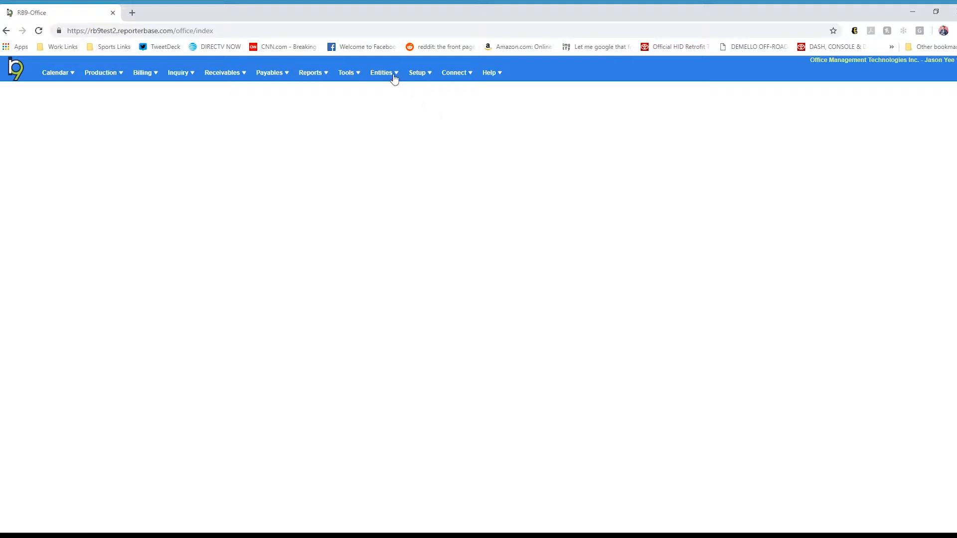
Go to the Firms search page via the Entities menu.
click(380, 73)
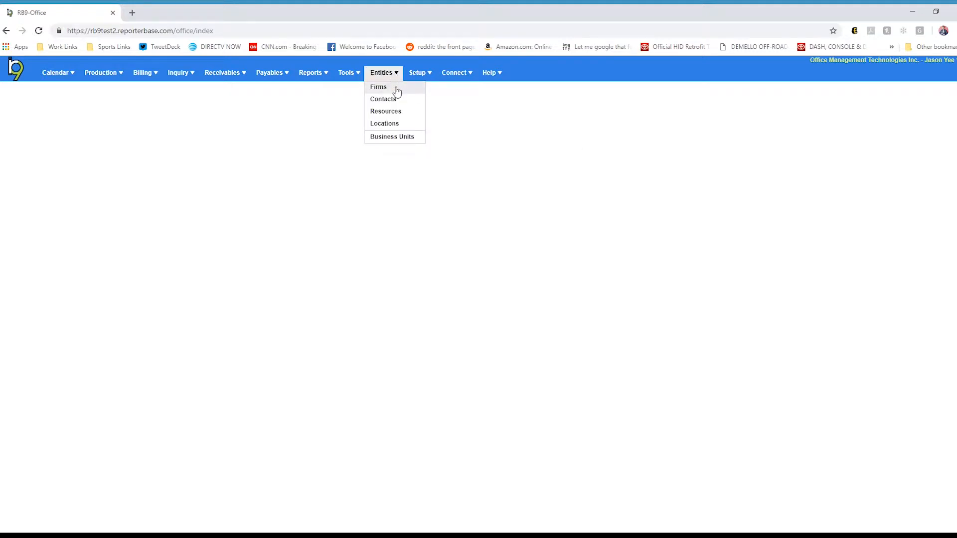
click(377, 87)
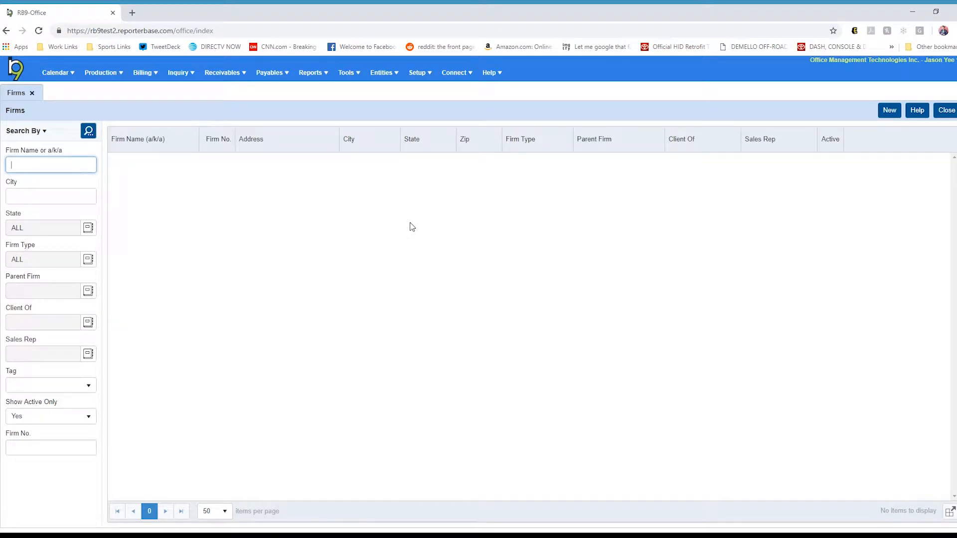
mouse_move(889, 111)
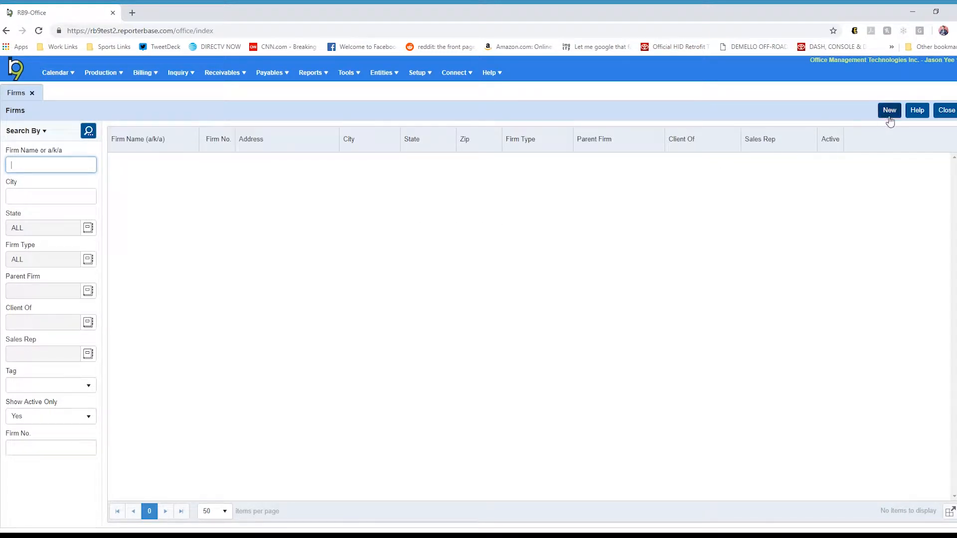
click(888, 111)
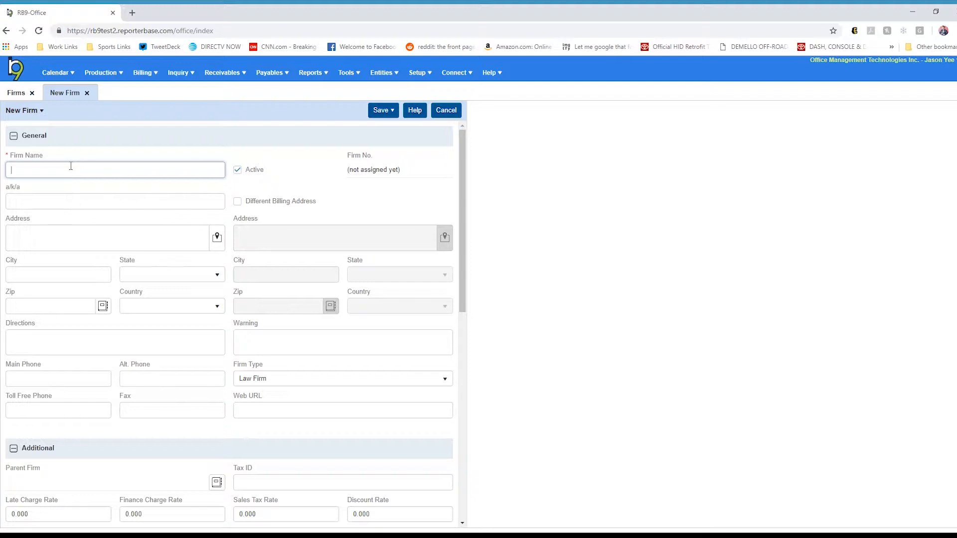
text(OMTI)
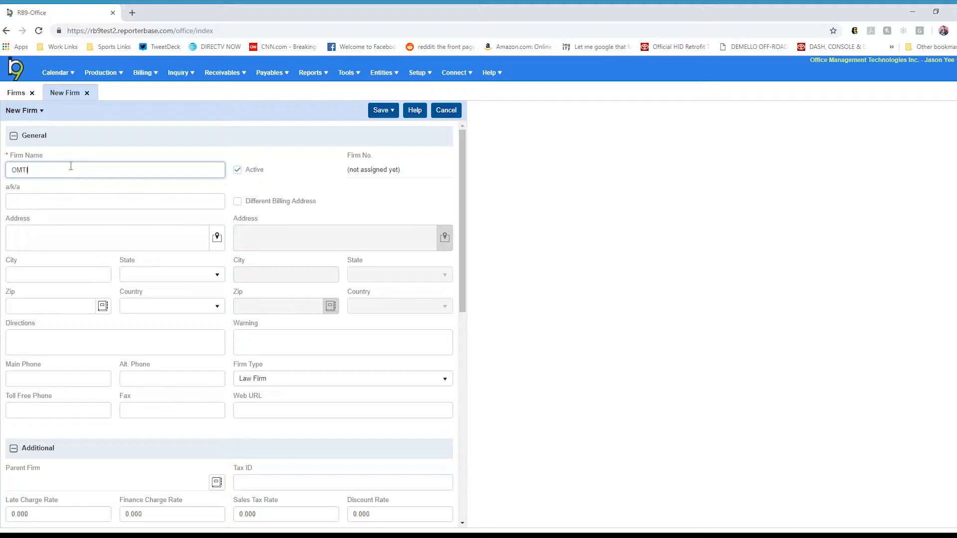
text(Law Firm)
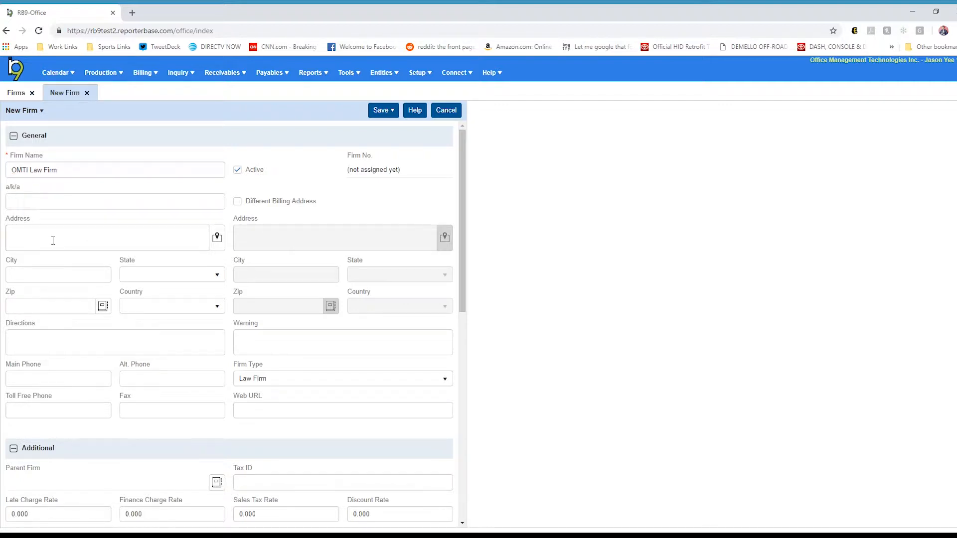
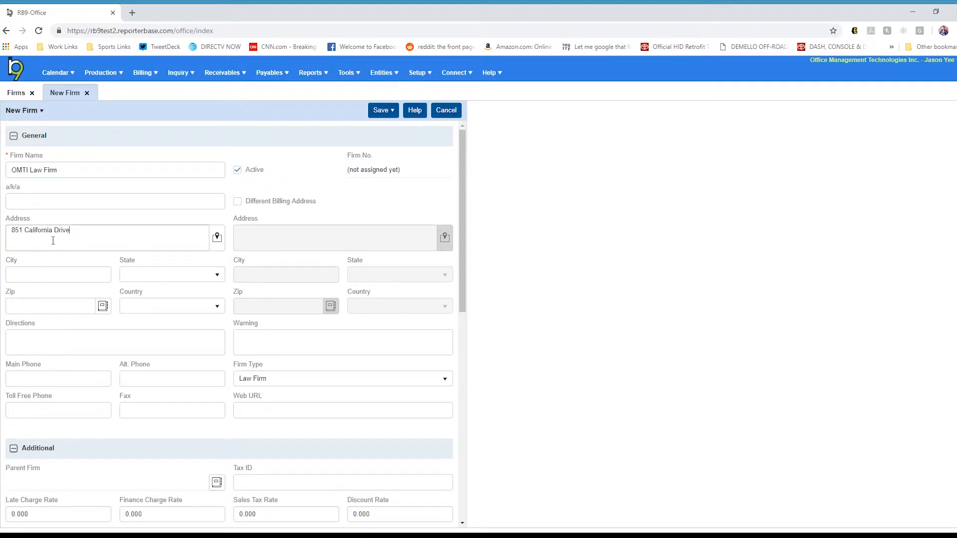
click(52, 306)
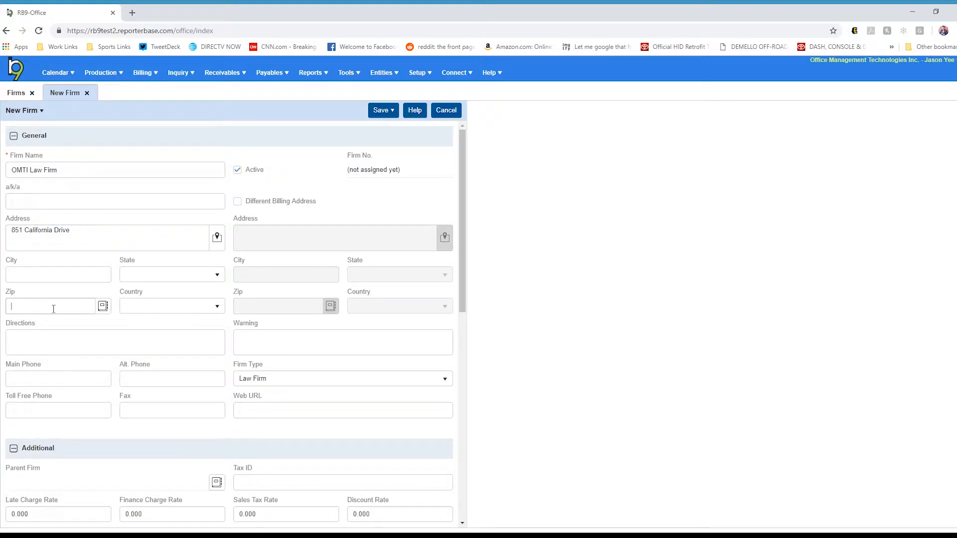
text(94010)
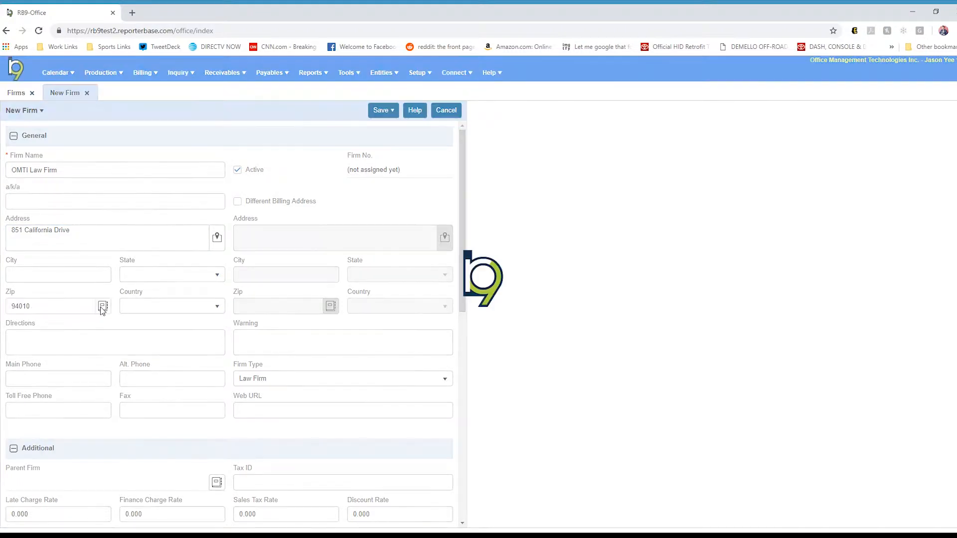
click(103, 305)
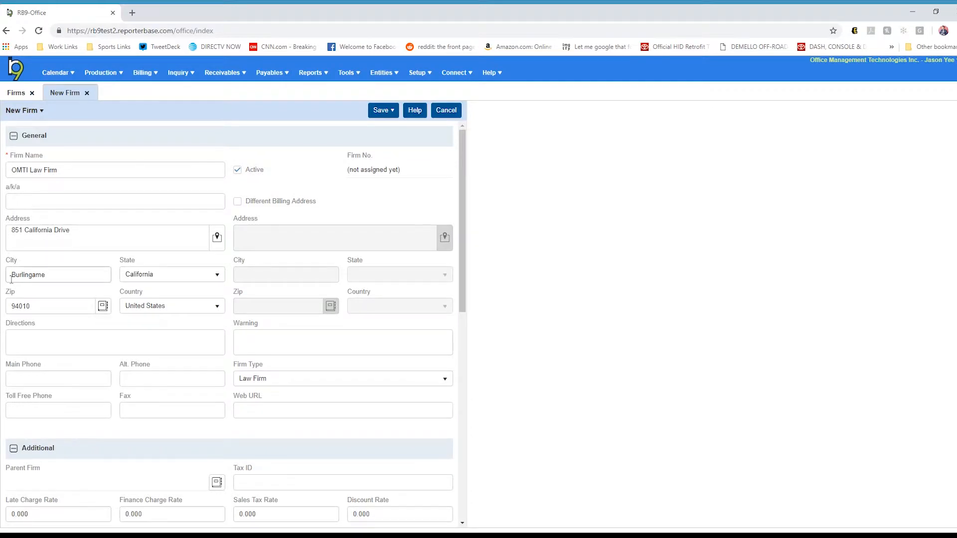
mouse_move(196, 284)
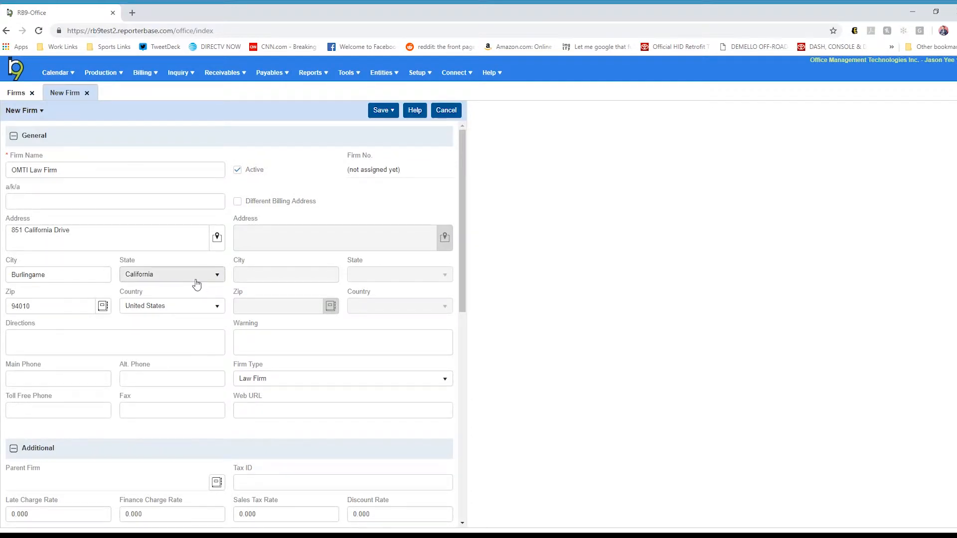
mouse_move(276, 200)
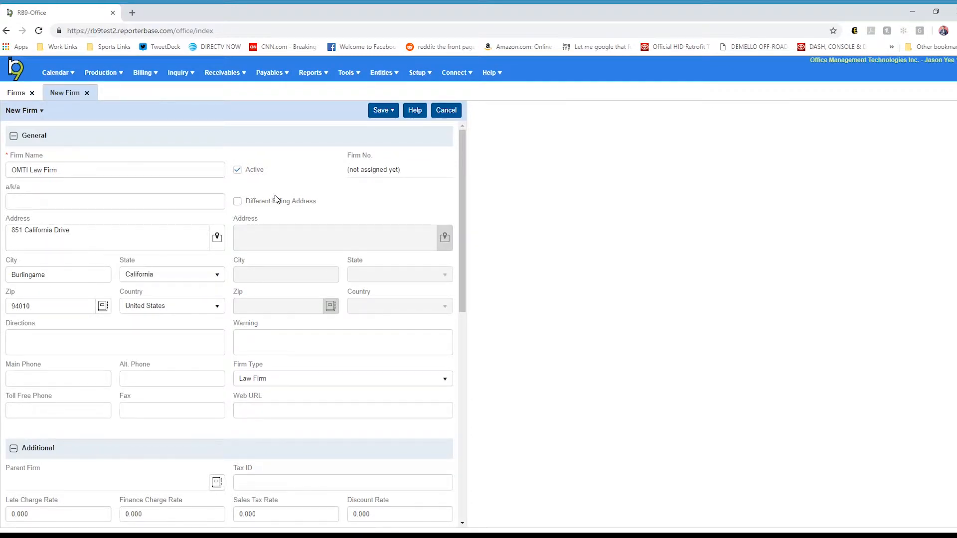
click(58, 378)
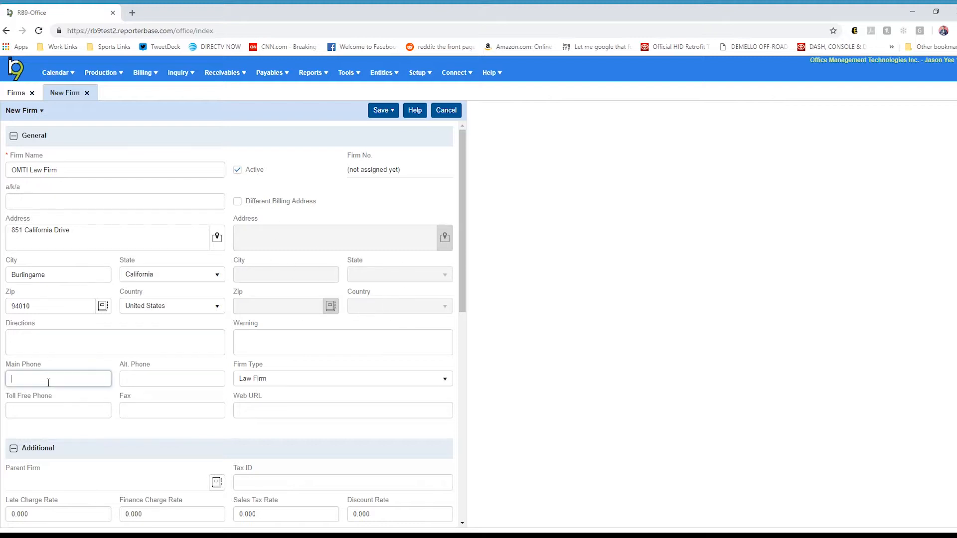
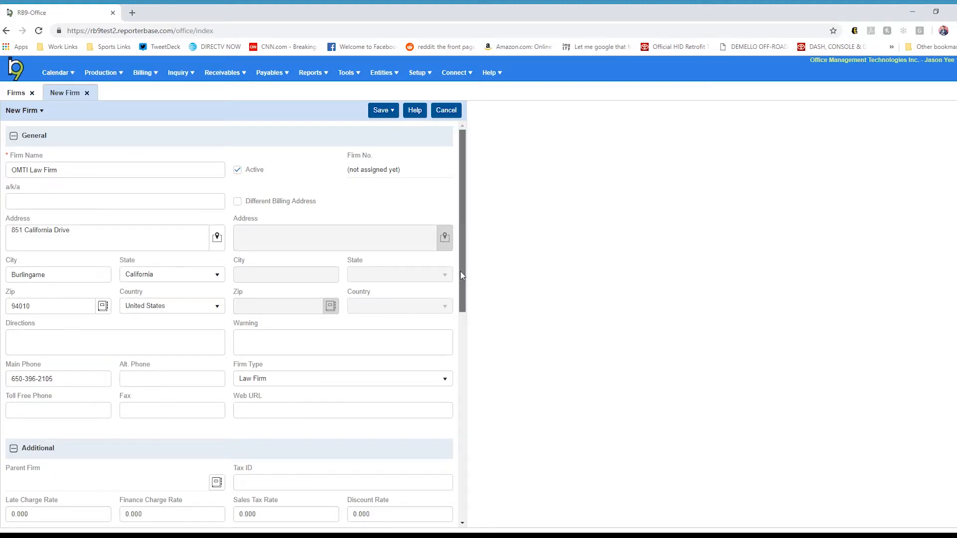
Tick 'Always print details on invoices' in the Additional section.
scroll(down, 3)
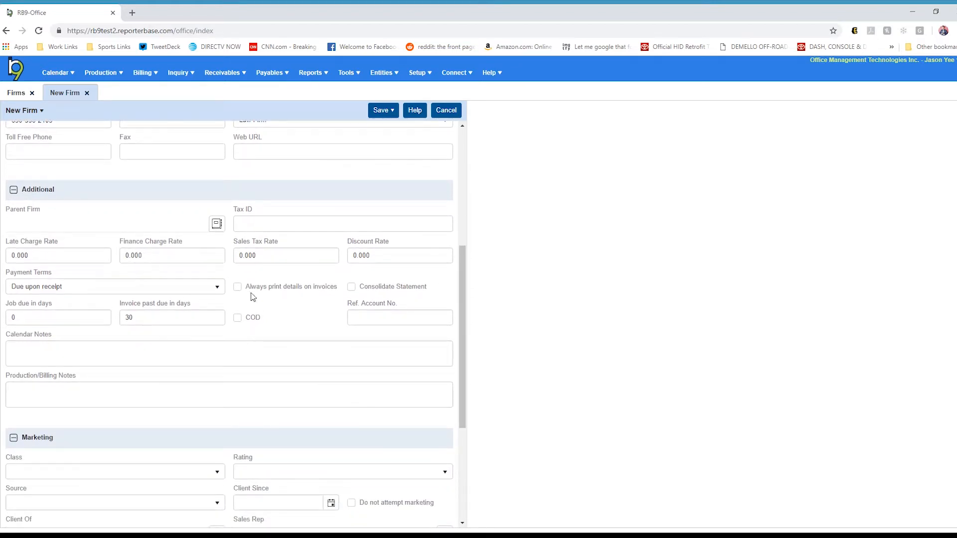
click(237, 287)
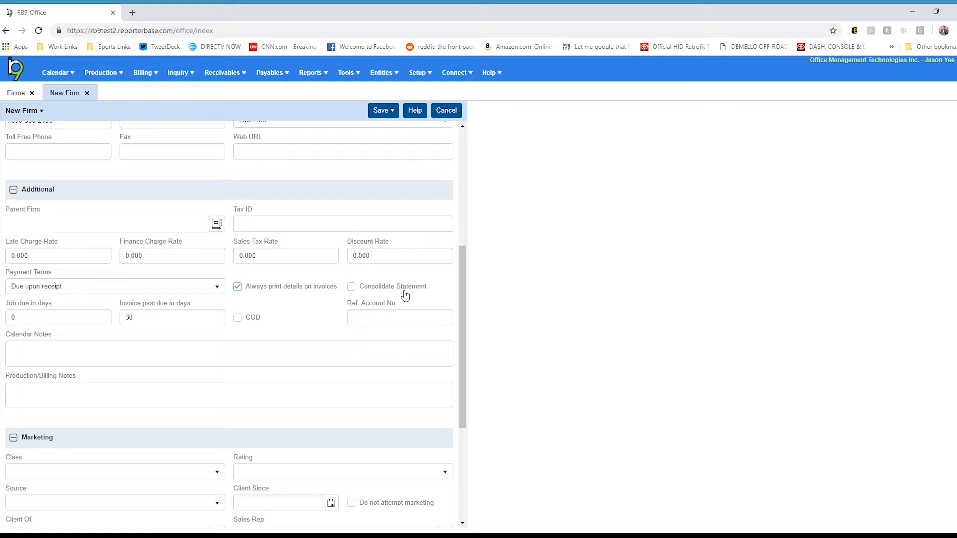
mouse_move(256, 334)
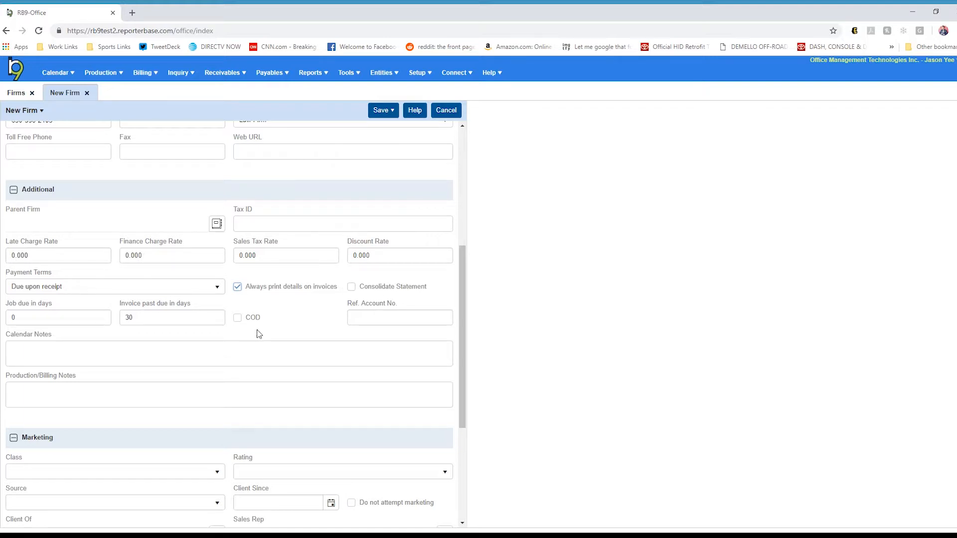
mouse_move(43, 273)
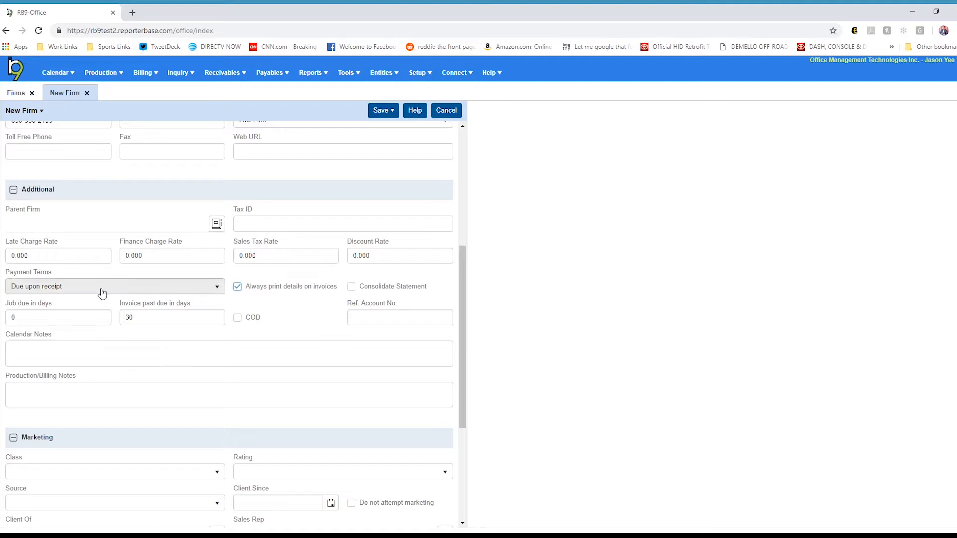
mouse_move(69, 330)
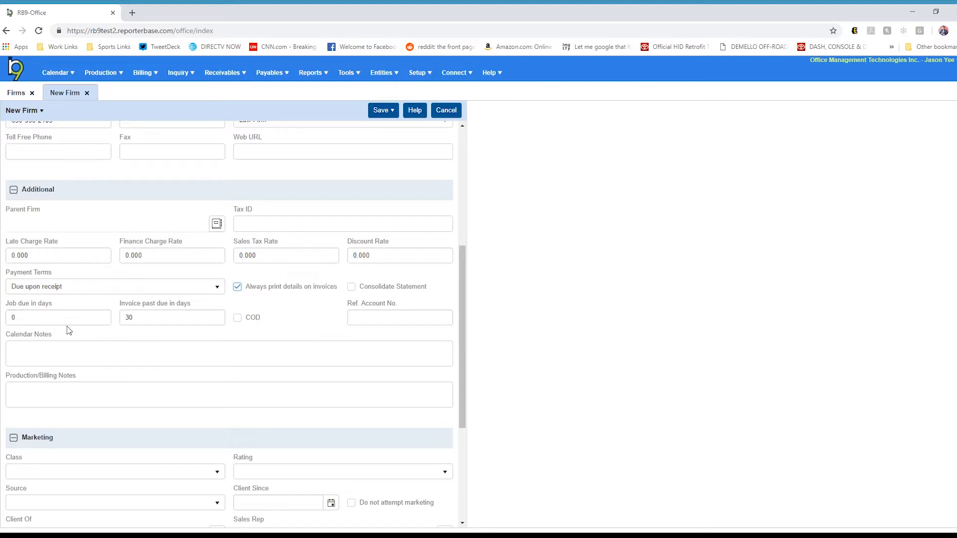
mouse_move(36, 331)
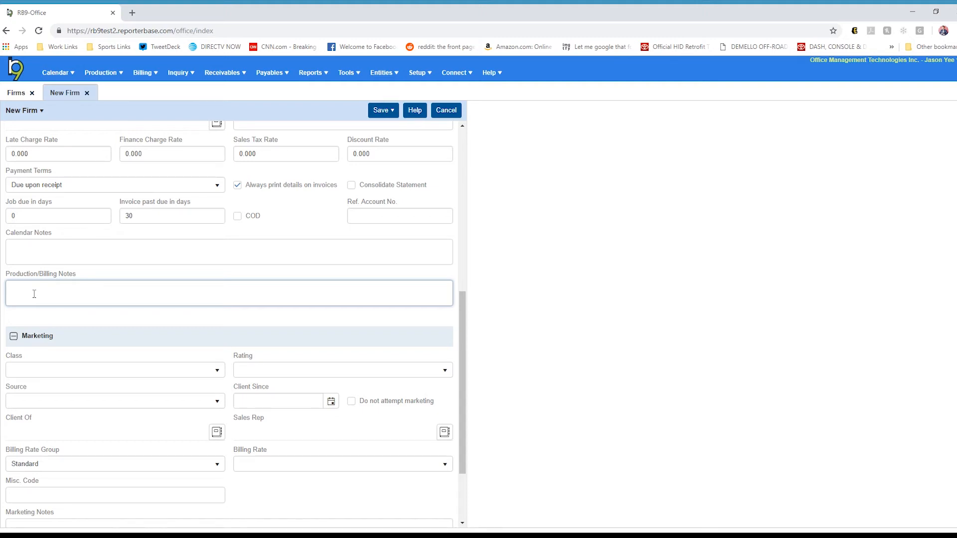
Save the OMTI Law Firm record and close it with Save & Close.
scroll(down, 3)
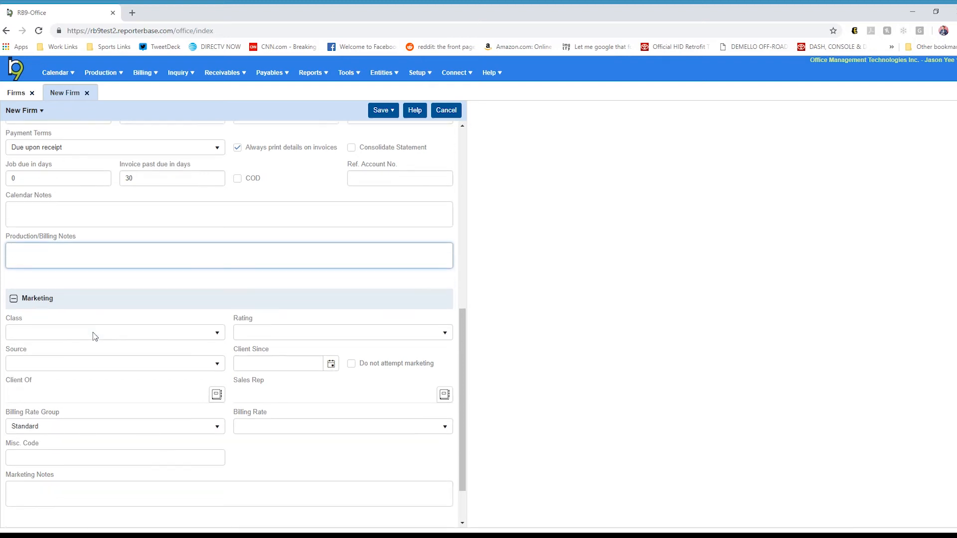
scroll(down, 3)
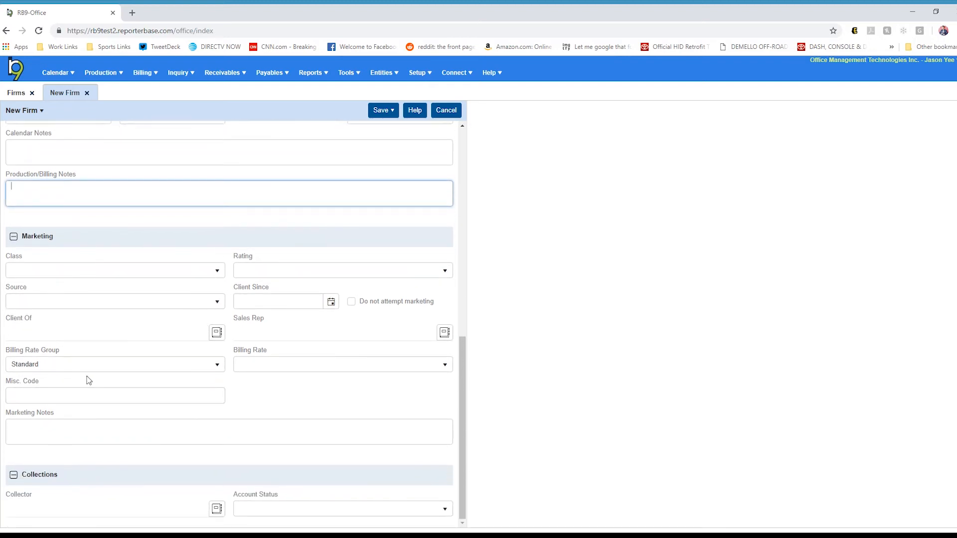
mouse_move(119, 342)
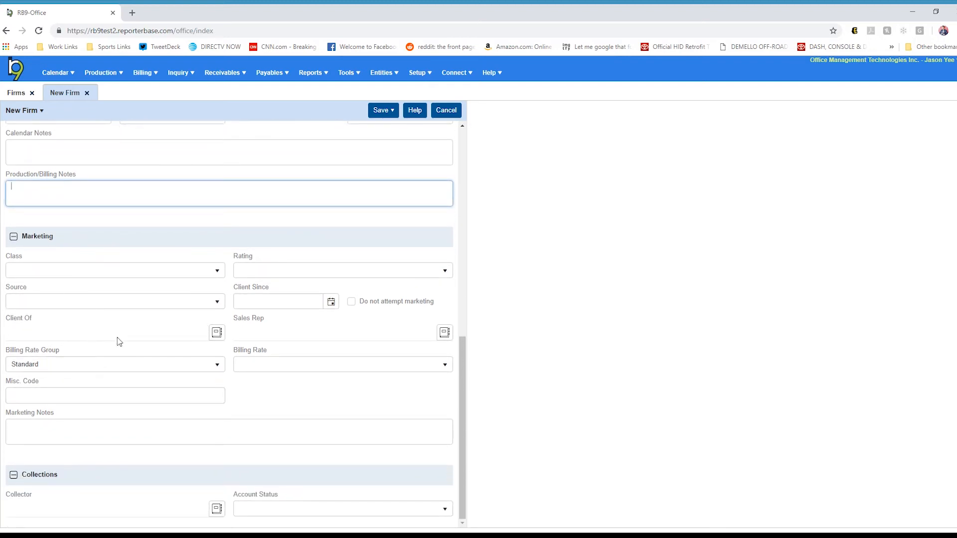
mouse_move(262, 386)
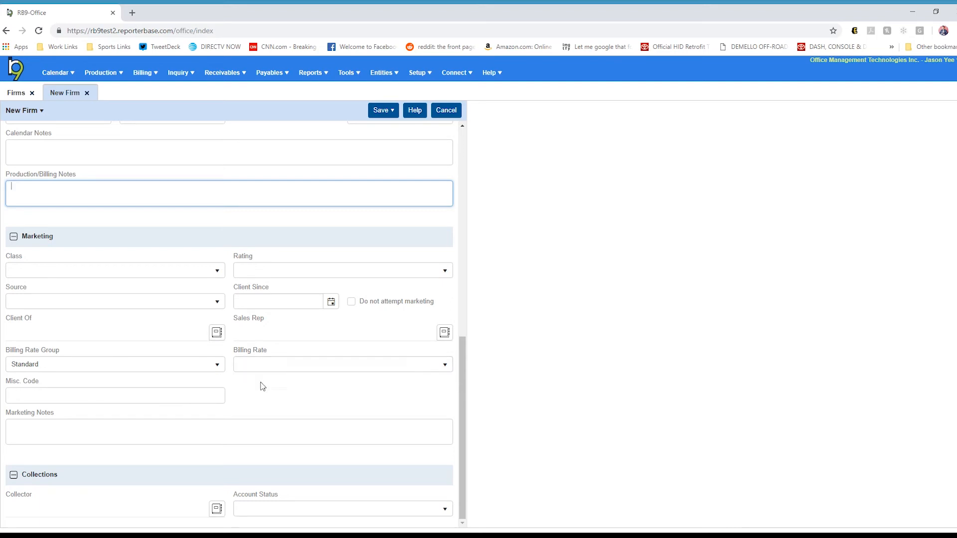
mouse_move(456, 526)
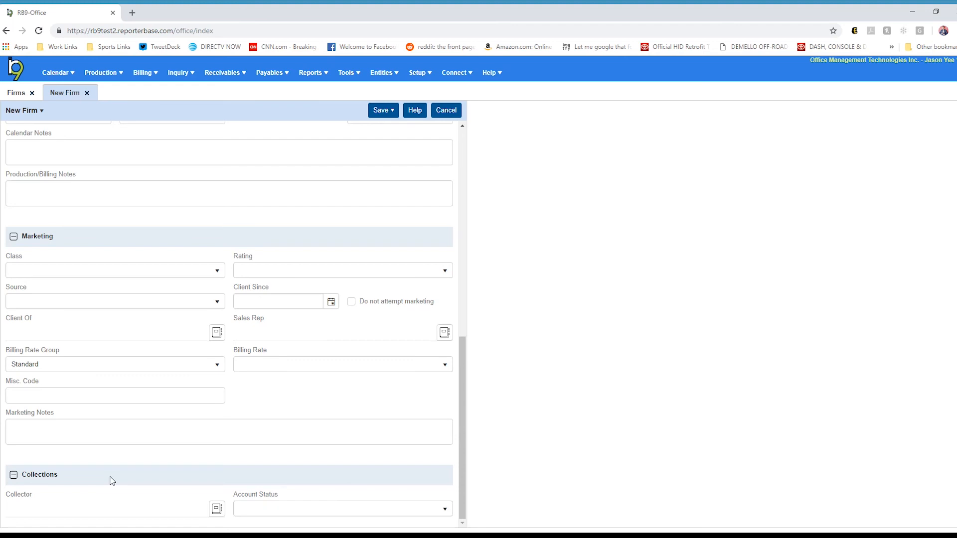
mouse_move(469, 363)
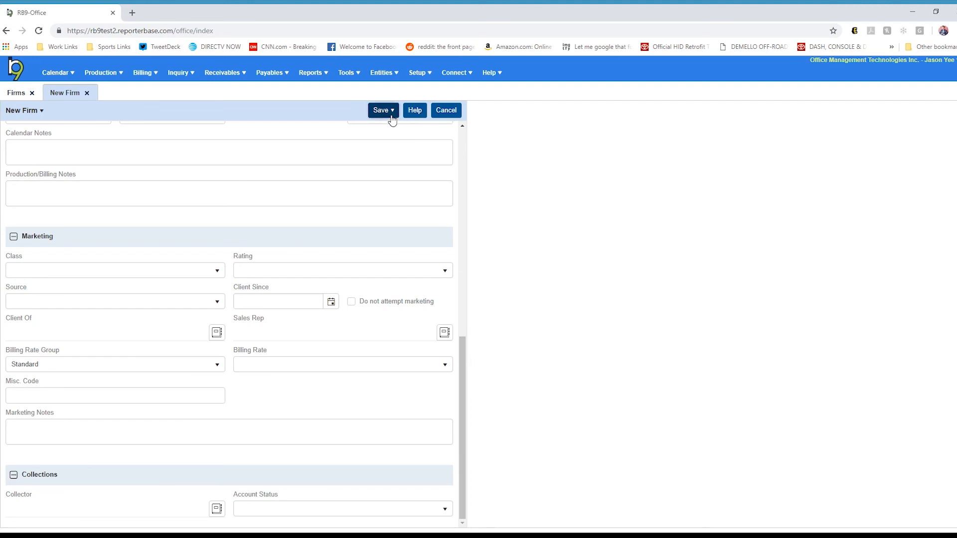
click(380, 111)
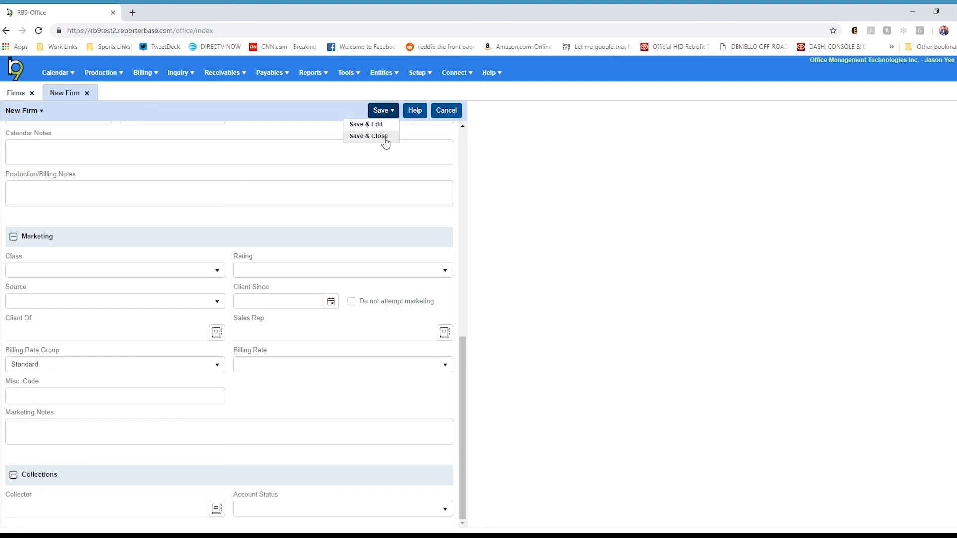
click(368, 136)
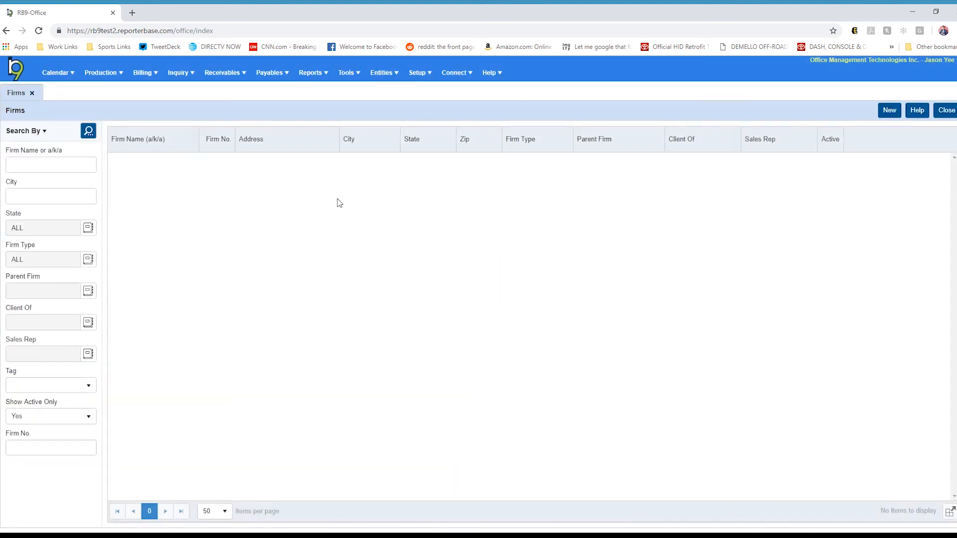